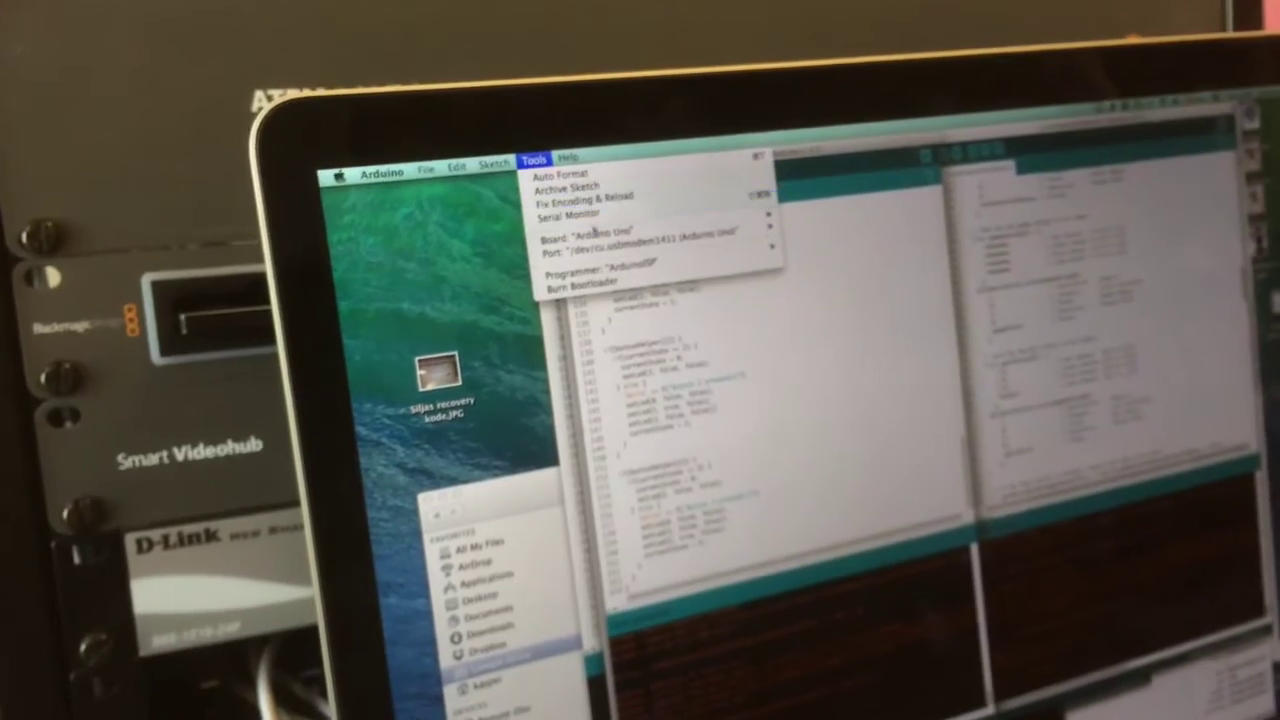
Show the Tools board list to confirm Arduino Uno is the selected board.
{"action": "left_click", "coordinate": [570, 254]}
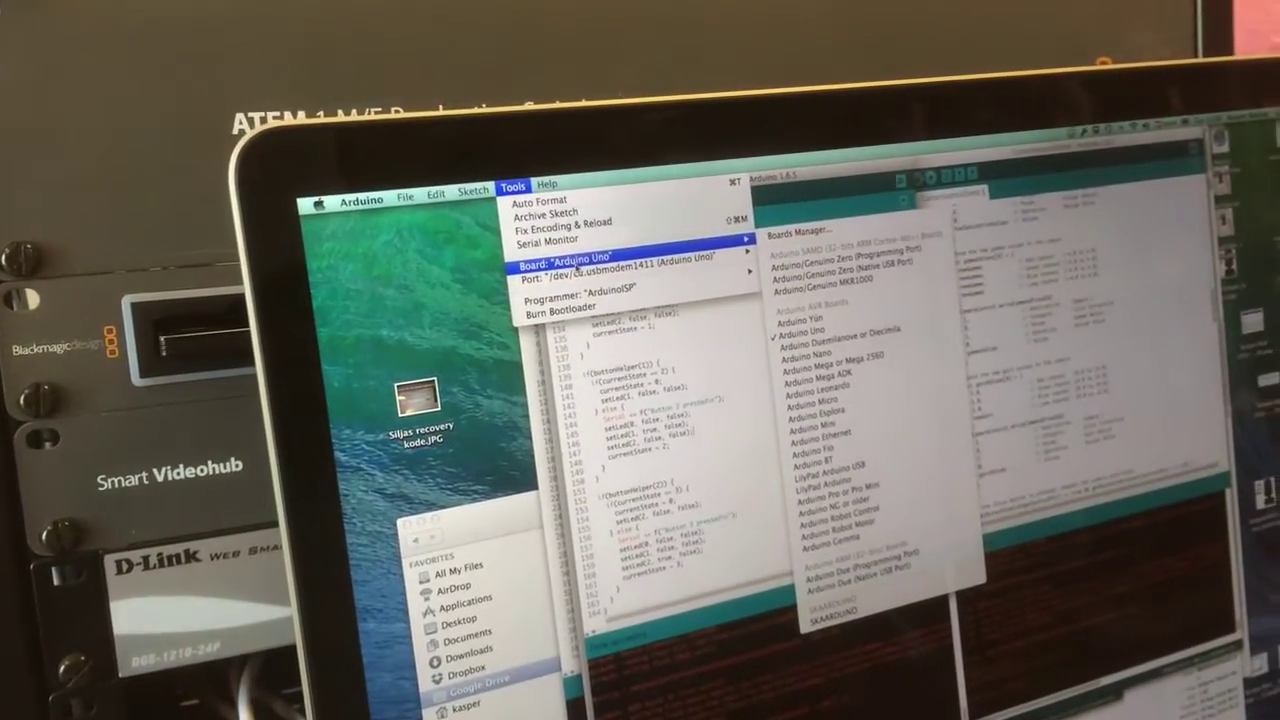
{"action": "mouse_move", "coordinate": [545, 265]}
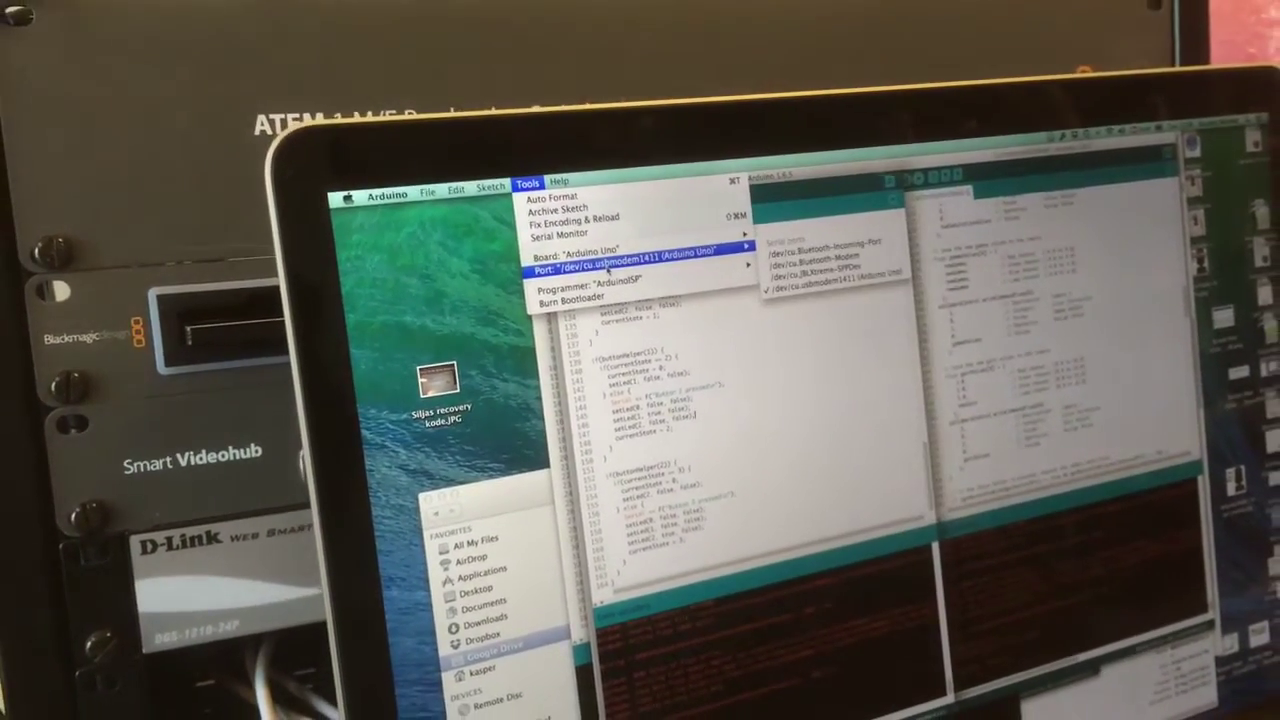